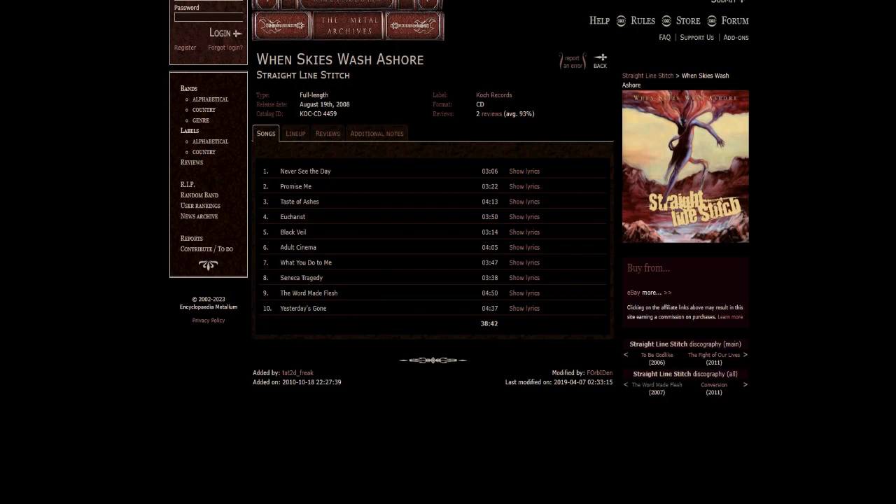
Step: Check the When Skies Wash Ashore Songs tab on Metal Archives, then return to Word
click(295, 133)
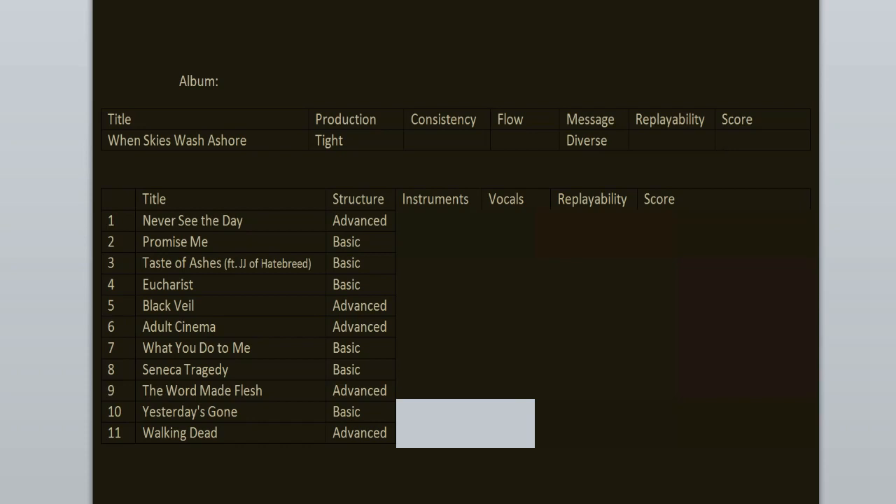
Step: Enter Amazing, Good, Yes and 9/10, 10/10 (2003 version) in the Never See the Day row
click(763, 140)
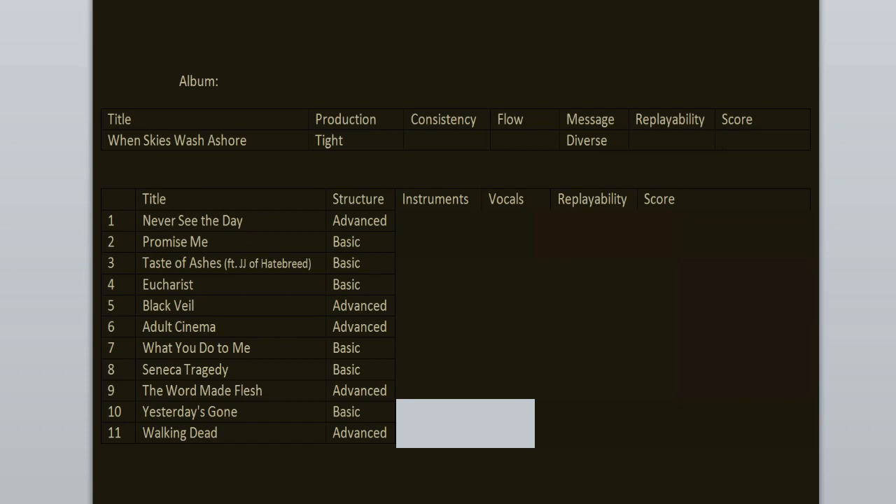
click(763, 140)
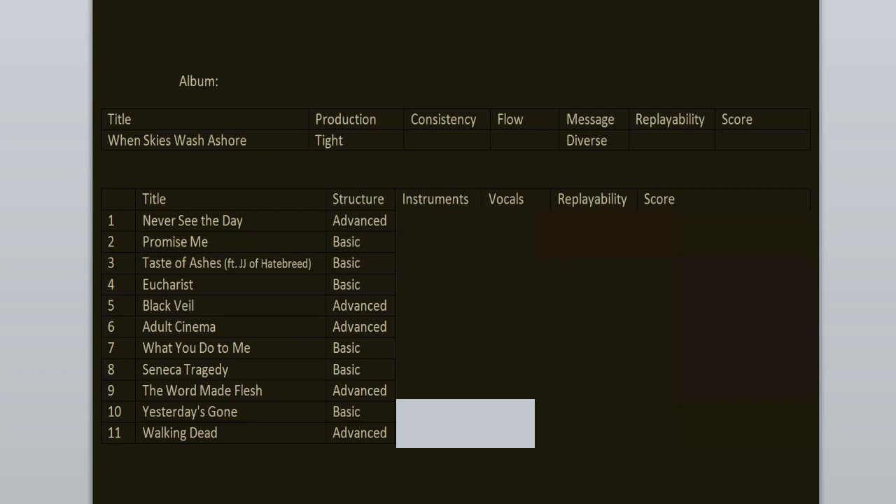
click(728, 140)
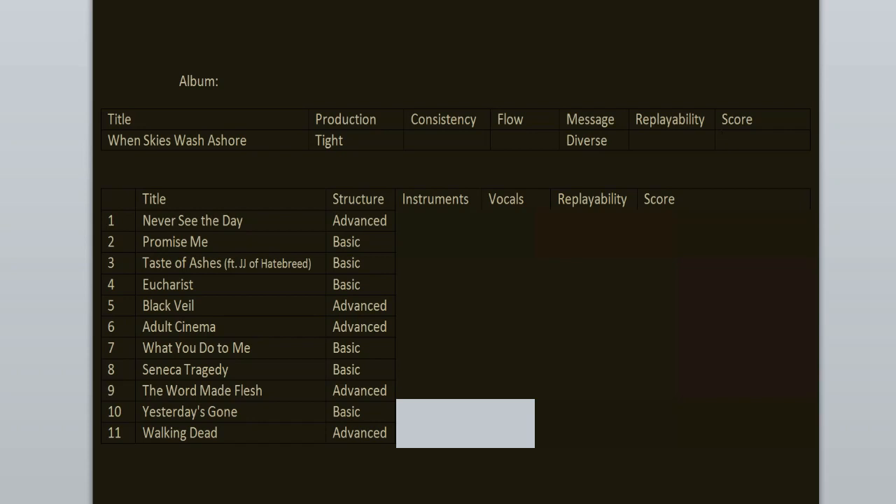
click(727, 140)
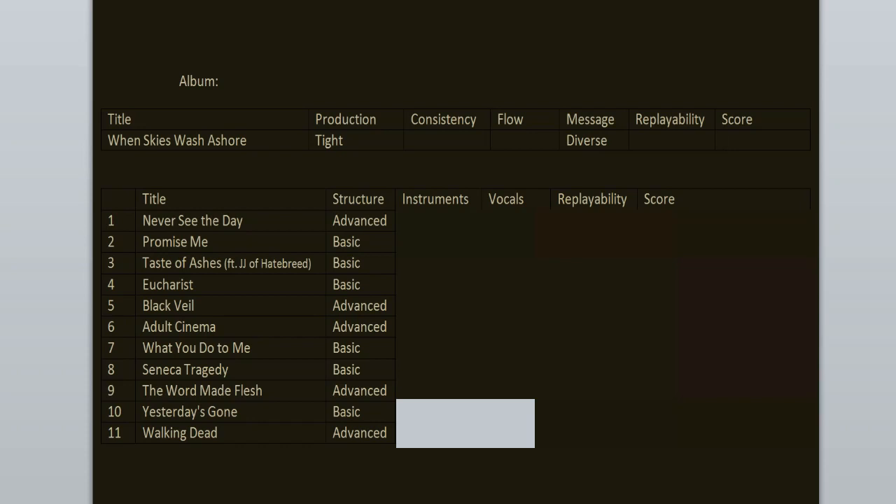
click(763, 140)
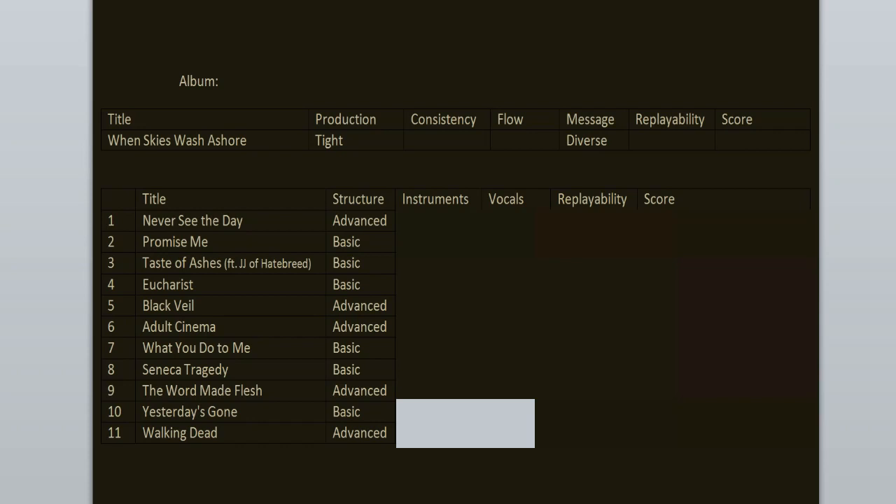
click(727, 140)
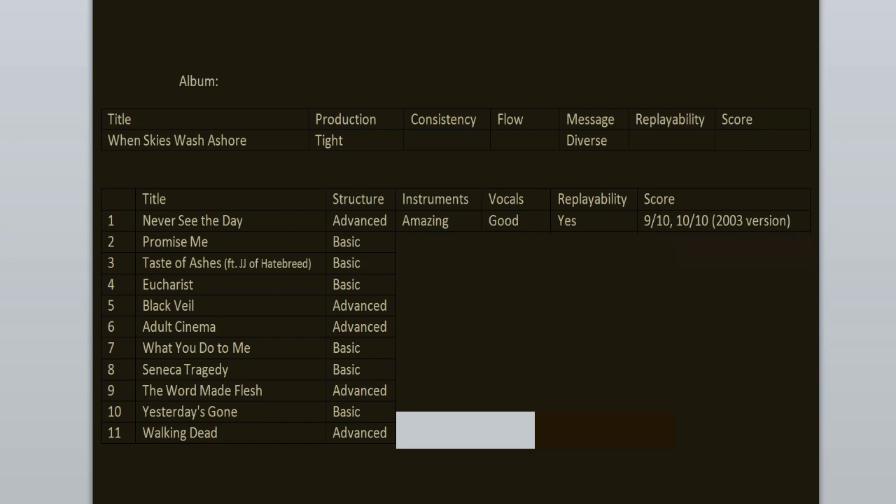
Step: Enter Okay, Mediocre, No and 5/10, 10/10 (Remission) in the Promise Me row
click(727, 140)
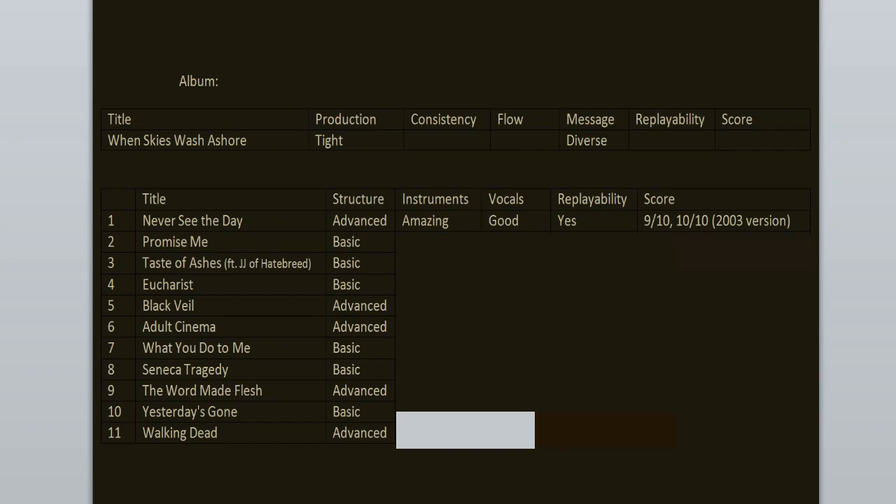
click(724, 140)
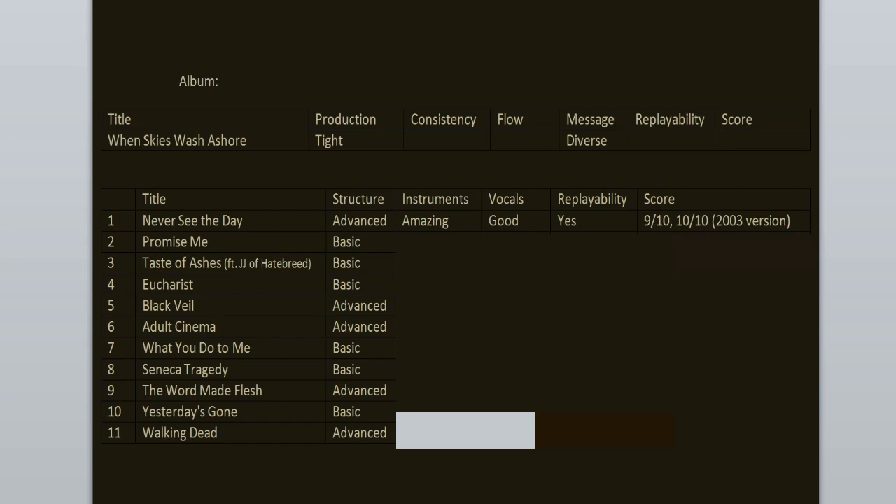
click(726, 140)
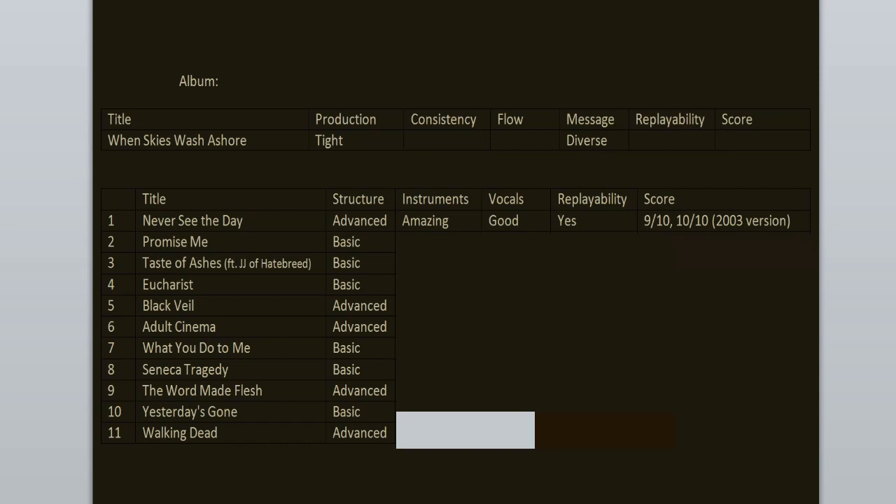
click(726, 139)
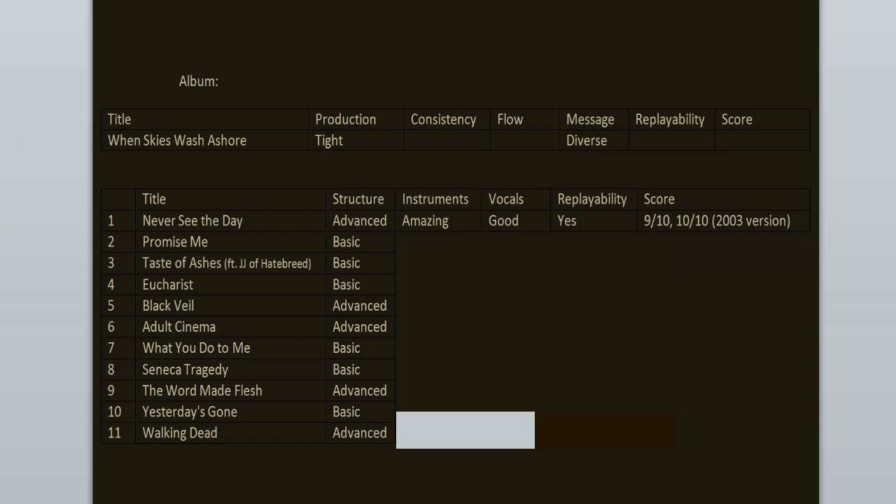
click(726, 140)
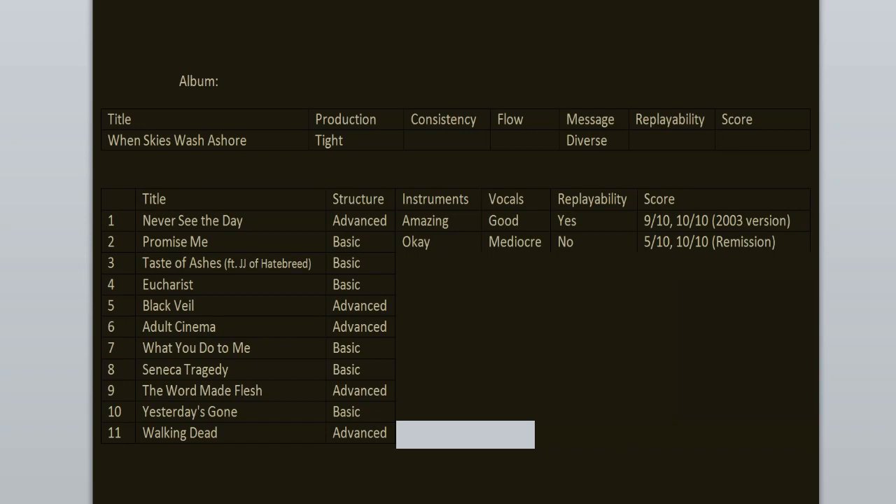
Step: Enter Amazing, Good, Yes and 9/10 in the Taste of Ashes row
click(725, 140)
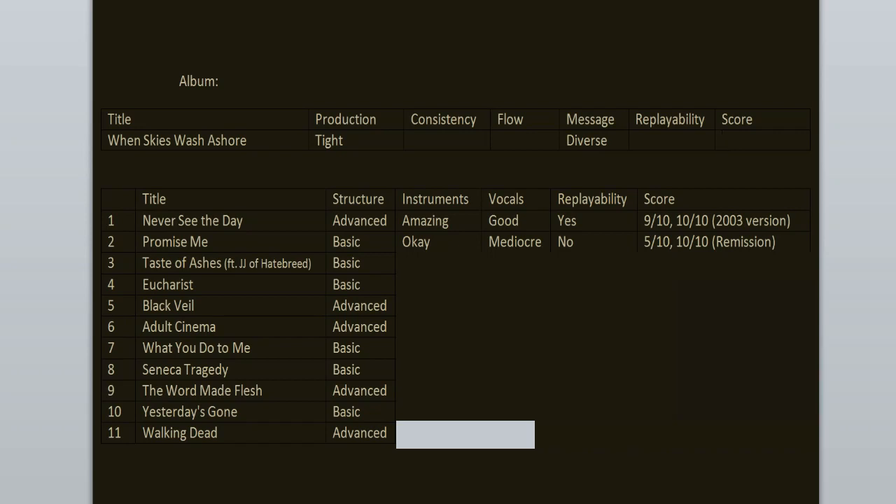
click(728, 140)
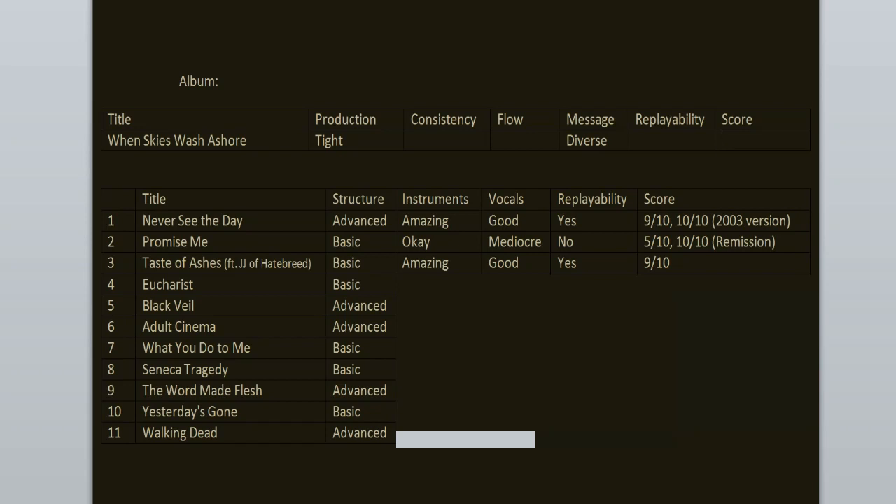
Step: Rate Eucharist Amazing, Good, Yes, 8/10 and Black Veil Beautiful, Great, Yes, 10/10, 9/10
click(762, 140)
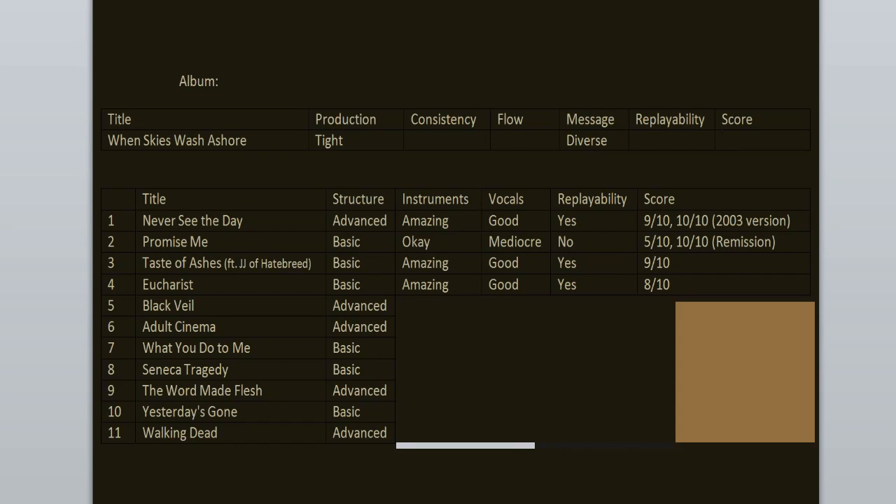
click(761, 140)
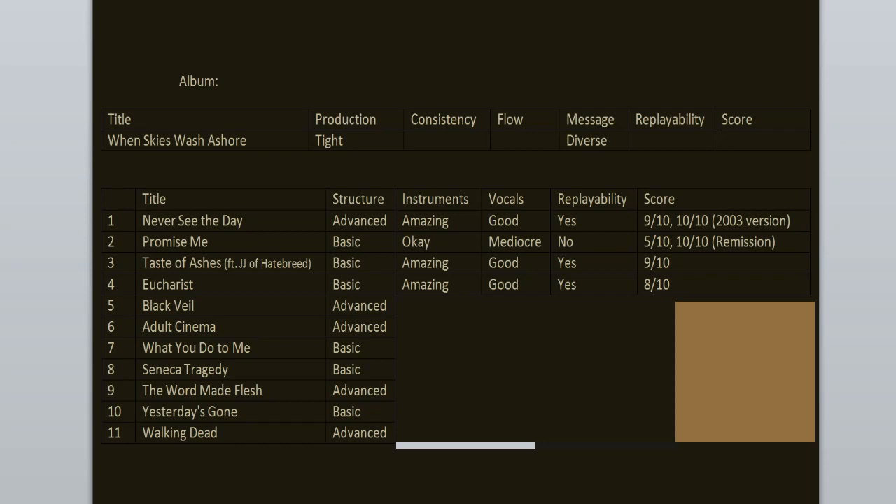
click(762, 140)
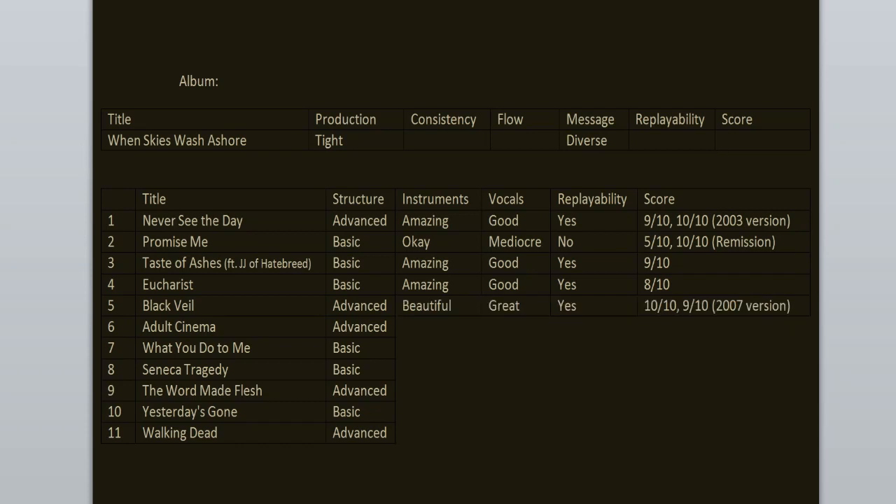
Step: Enter Amazing, Good, Yes and 9/10, 10/10 (2007 version) in the Adult Cinema row
click(725, 139)
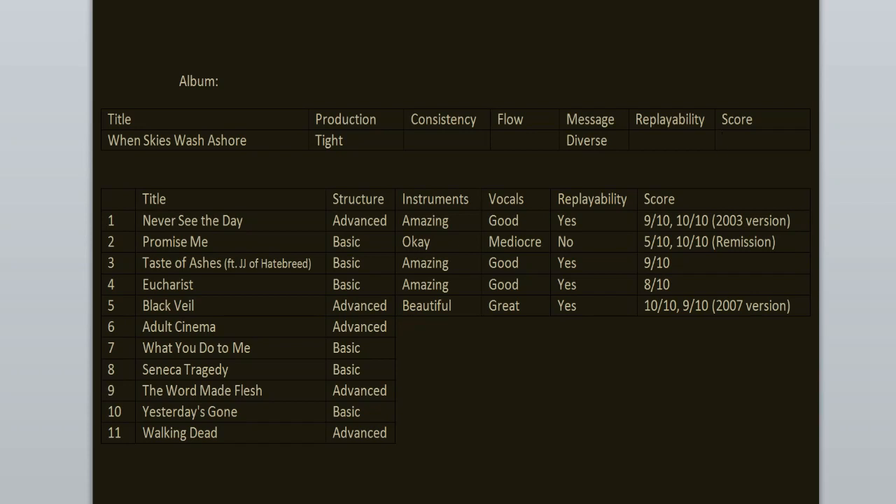
click(763, 140)
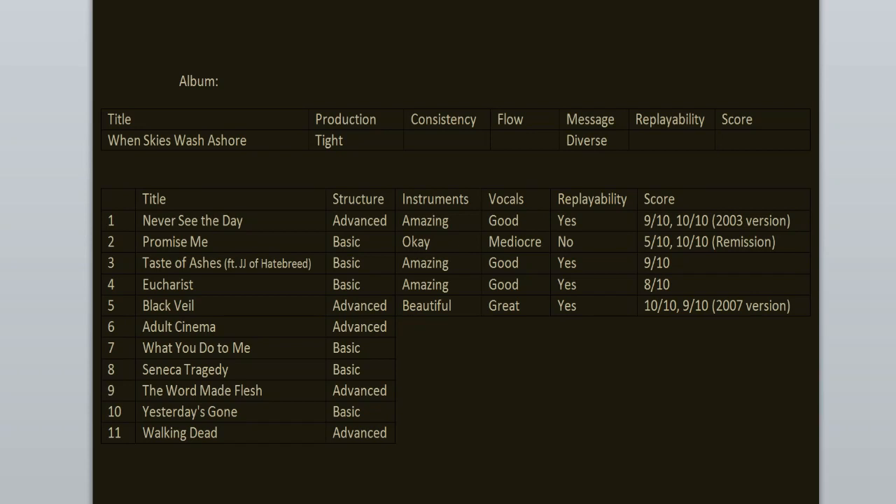
click(725, 140)
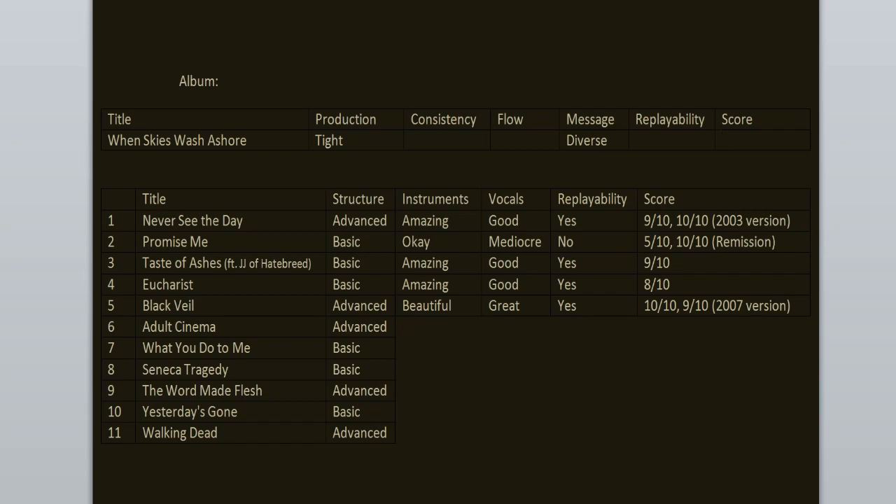
click(725, 140)
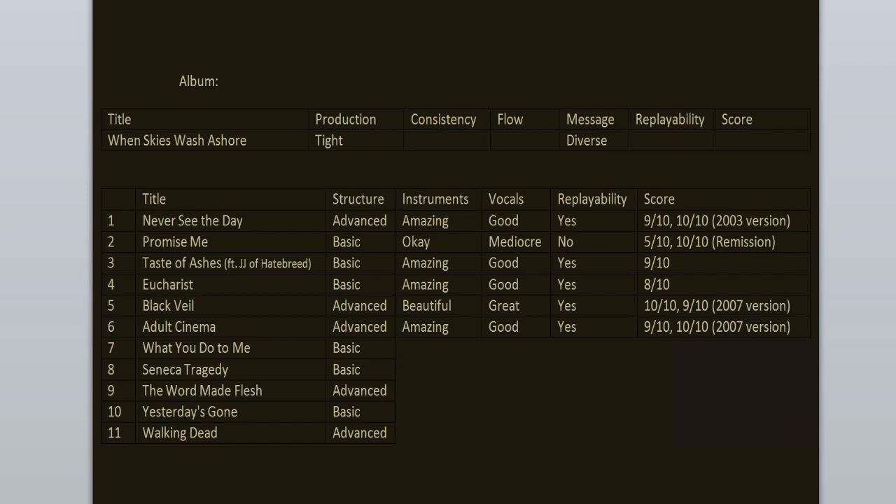
Step: Enter Okay, Mediocre, No and 5/10, 11/10 (2003 version) for What You Do to Me
click(727, 140)
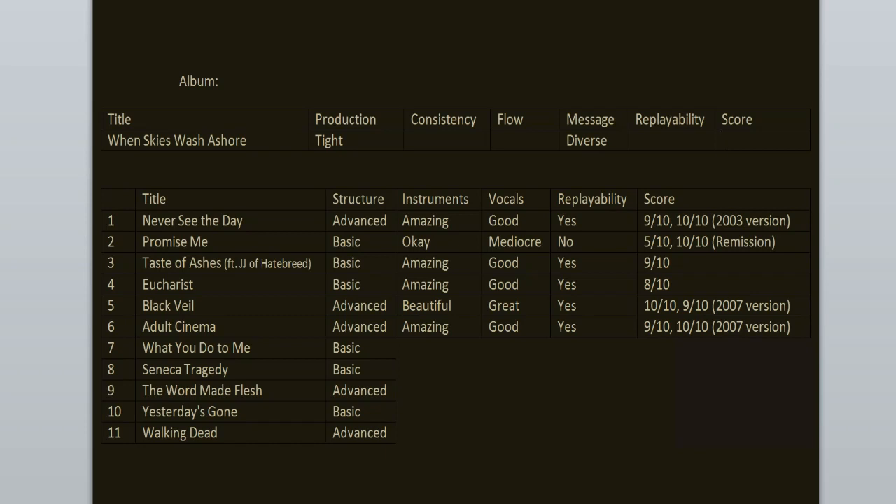
click(724, 140)
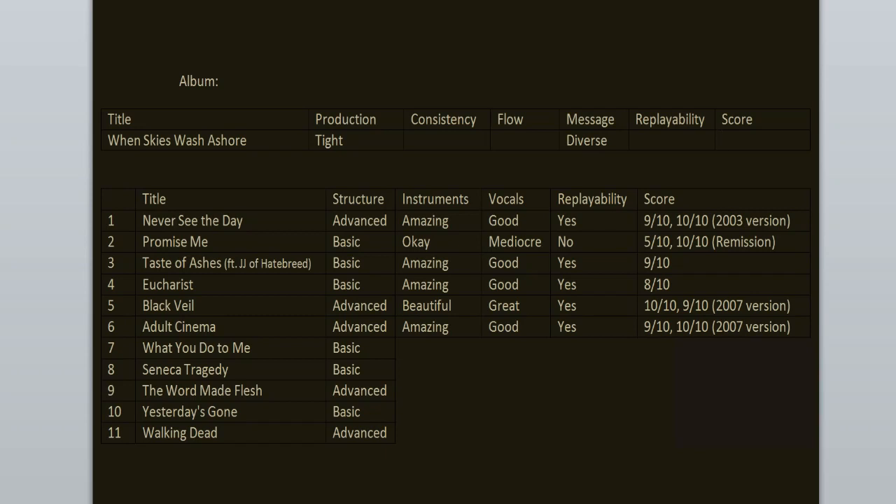
click(724, 140)
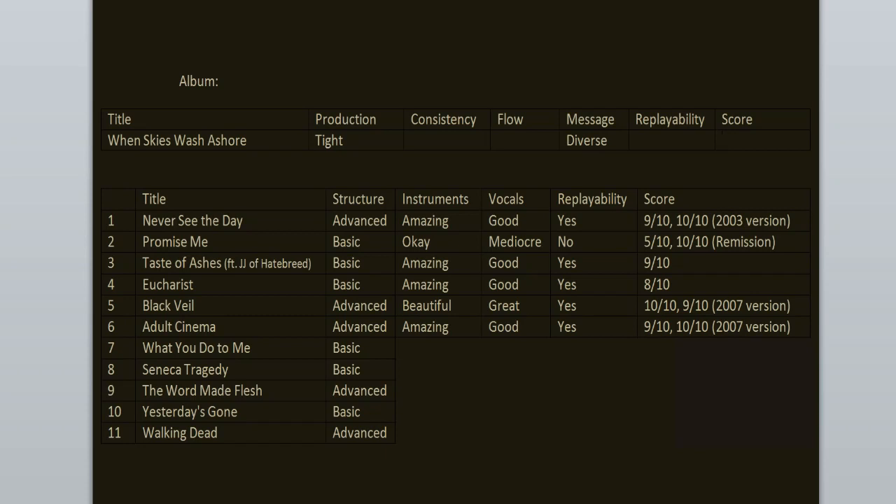
click(725, 140)
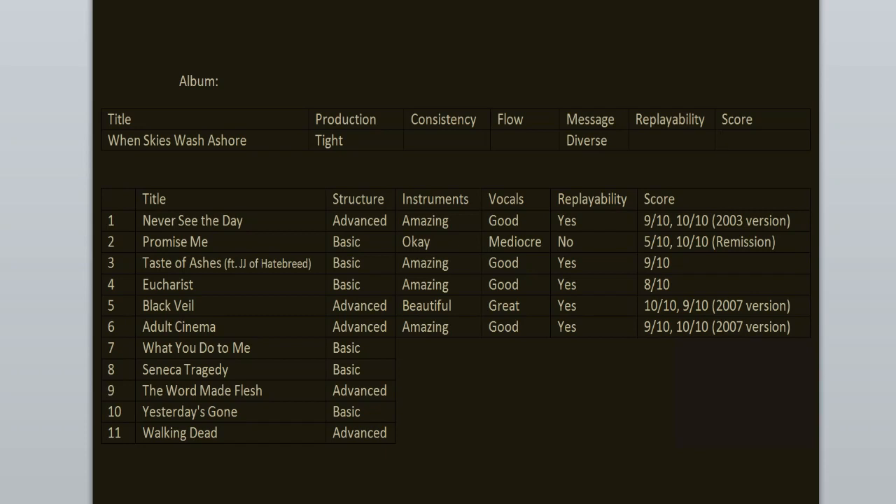
click(744, 140)
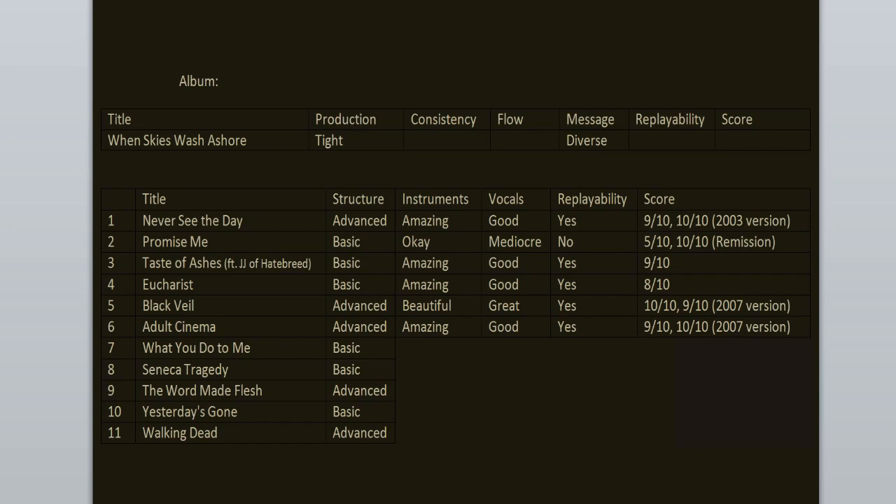
click(728, 140)
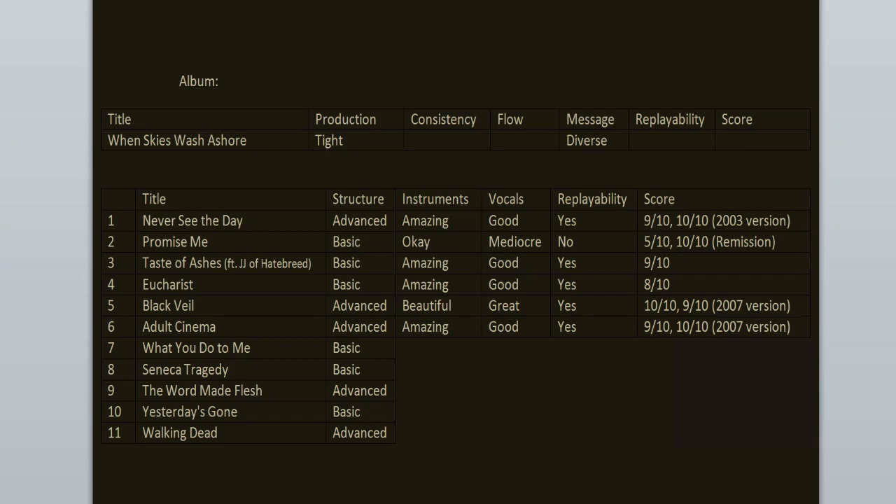
text(Okay	Mediocre	No	5/10, 11/10 (2003 version))
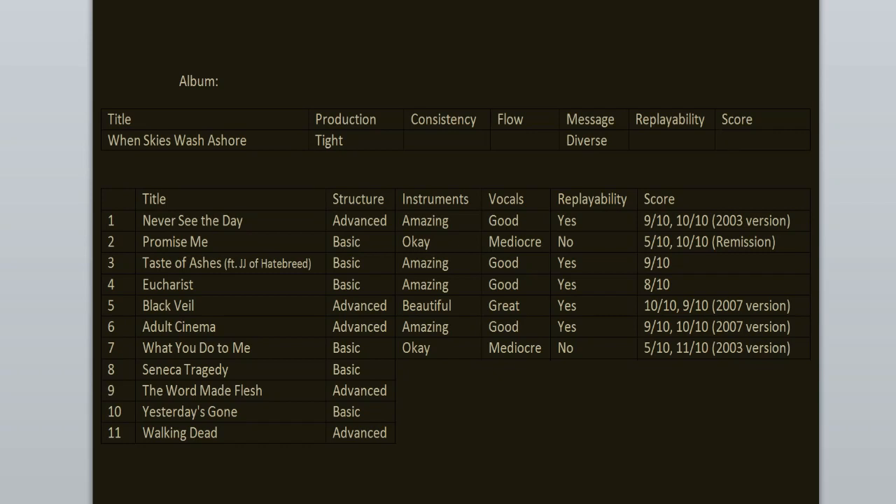
Step: Enter Interesting, Good, Yes and 7/10. 8/10 (Line Of Fire) for Seneca Tragedy
click(726, 140)
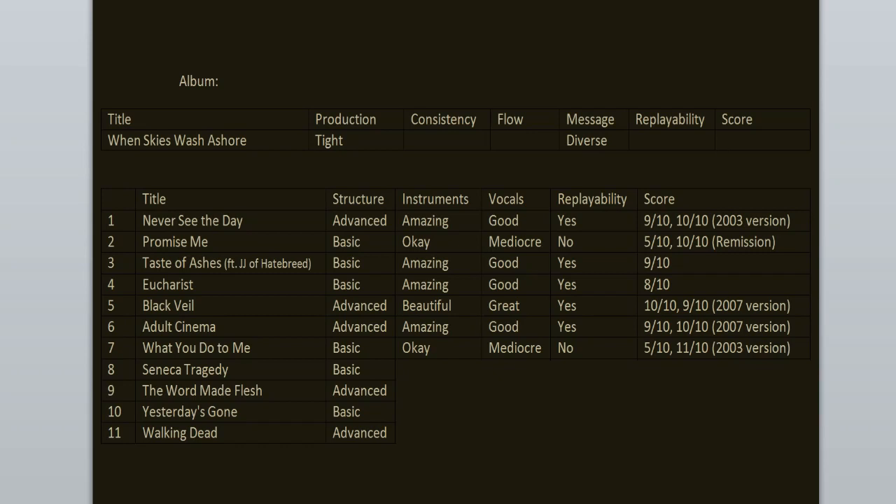
click(728, 140)
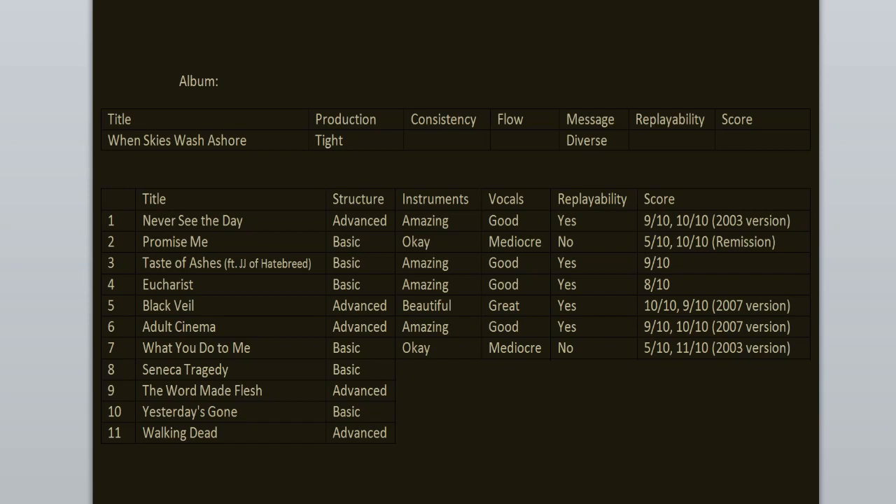
click(725, 140)
text(7/10. 8/10 (Line Of Fire))
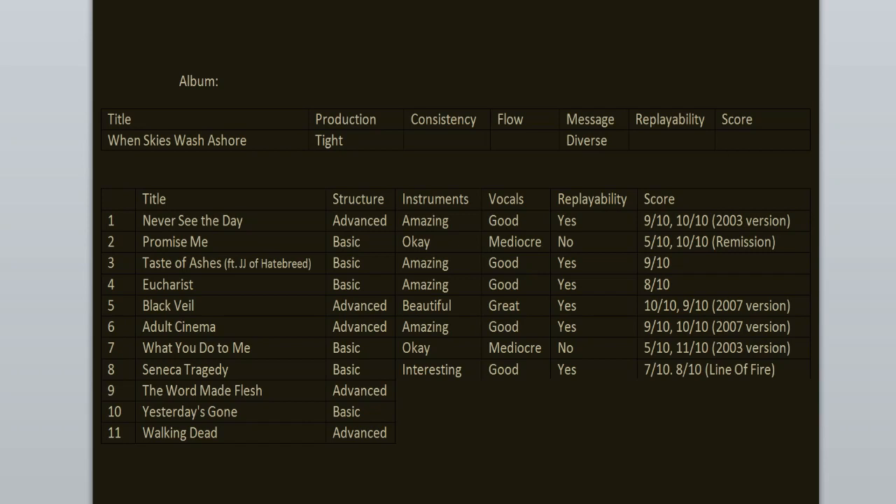
Step: Enter Beautiful, Great, Yes and 10/10, 9/10 (2007 version) for The Word Made Flesh
click(728, 140)
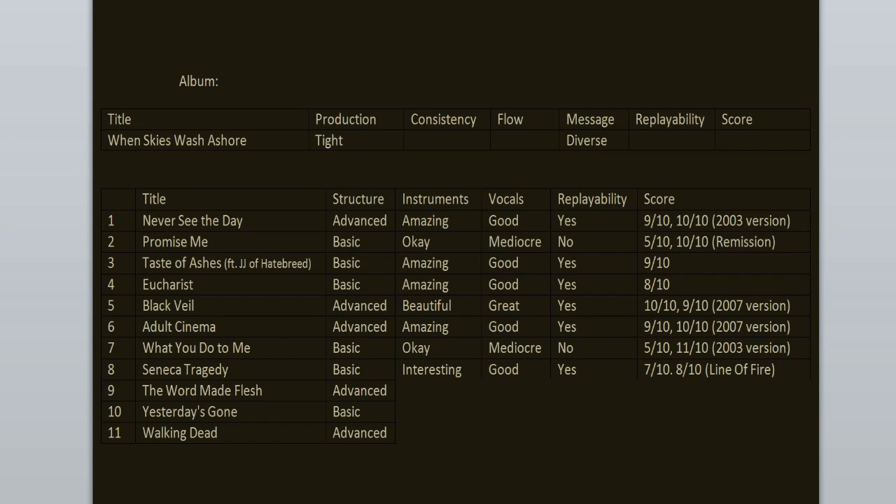
click(728, 140)
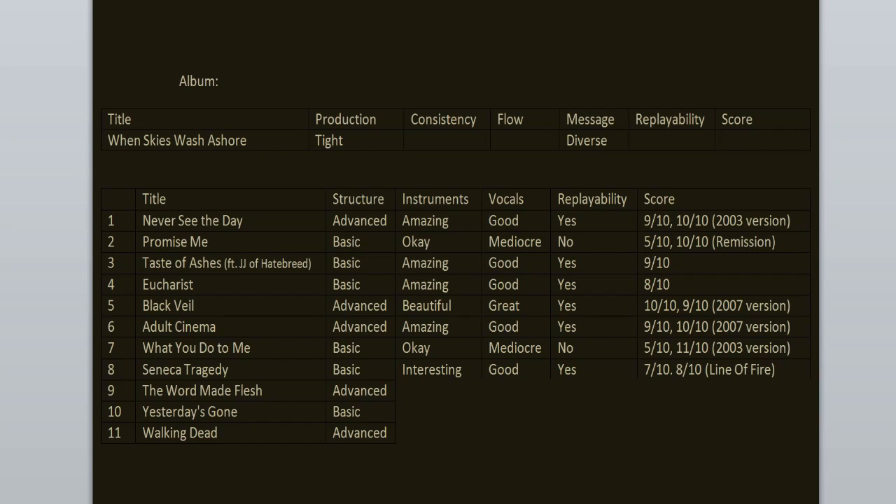
click(726, 140)
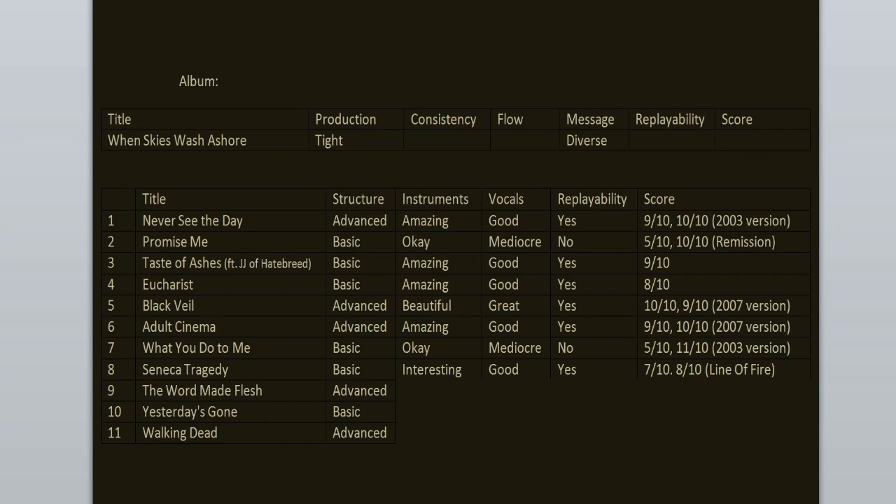
click(742, 140)
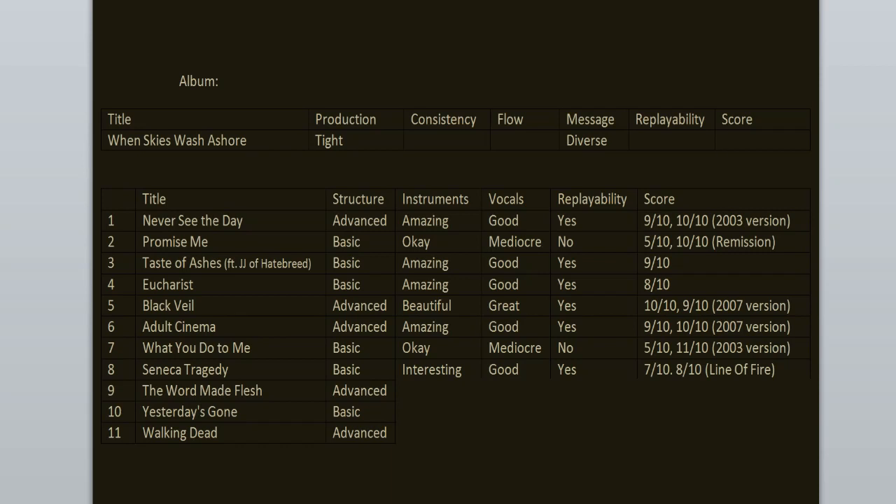
click(728, 140)
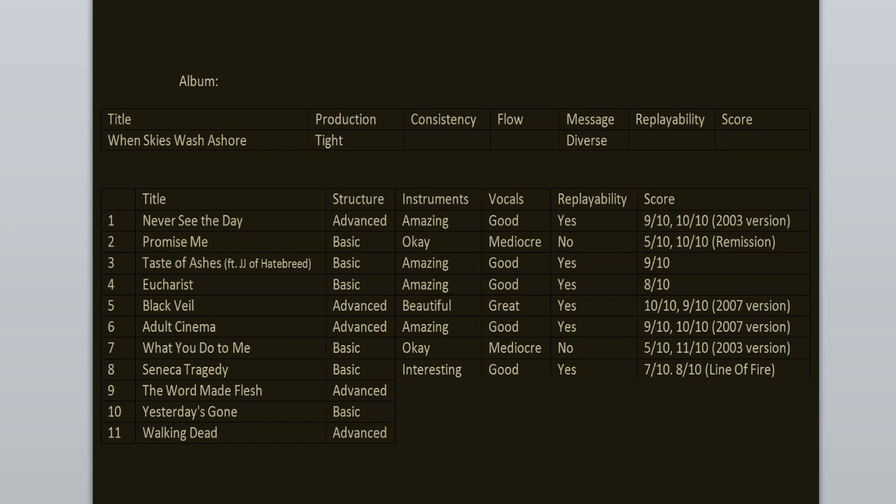
text(Beautiful	Great	Yes	10/10, 9/10 (2007 version))
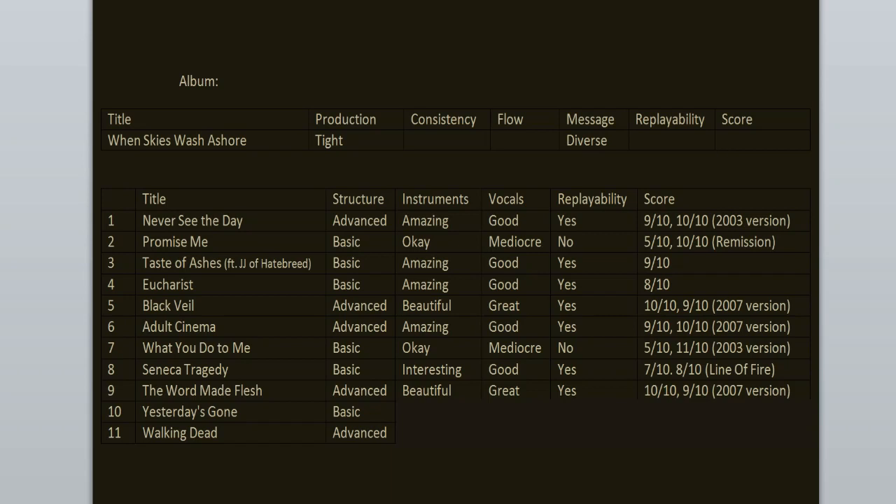
Step: Rate Yesterday's Gone 7/10 and Walking Dead 10/10; album row reads Various, Digestible, Yes, Good
text(Interesting	Good	Yes	7/10)
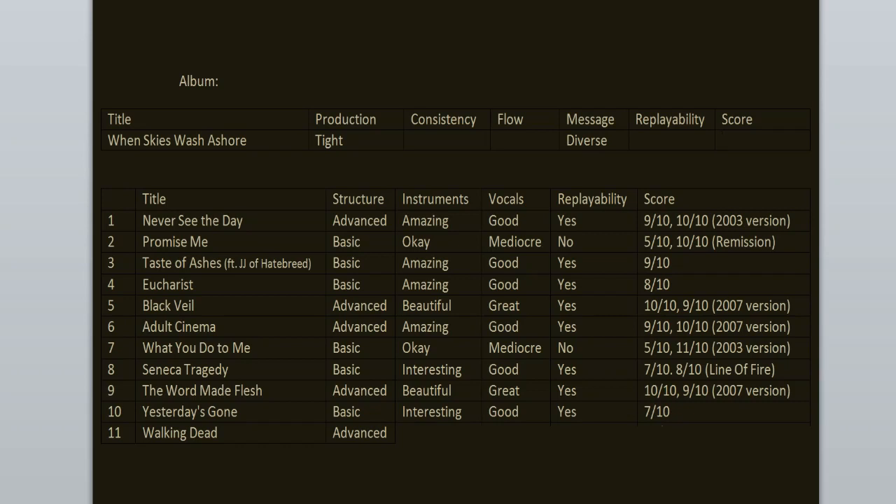
click(725, 141)
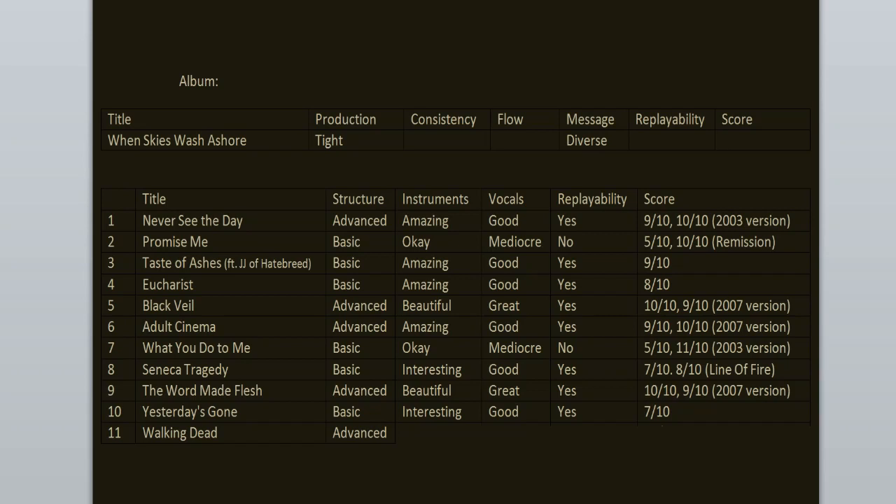
click(728, 140)
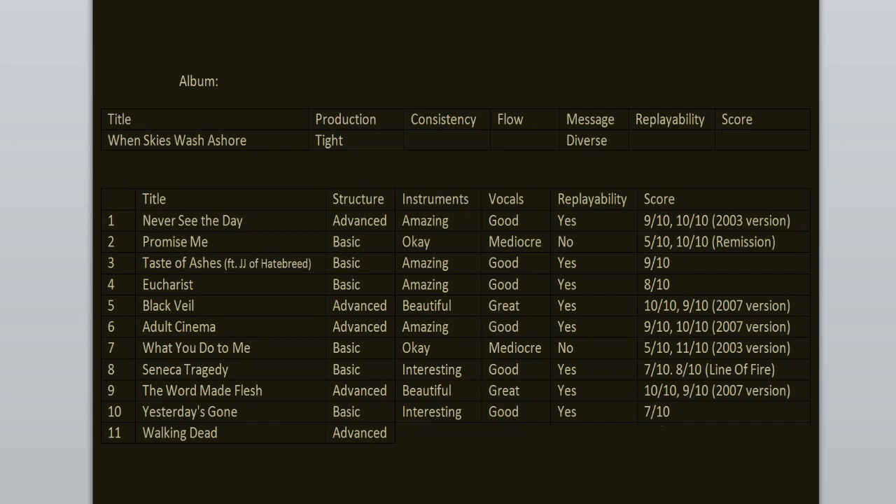
click(724, 140)
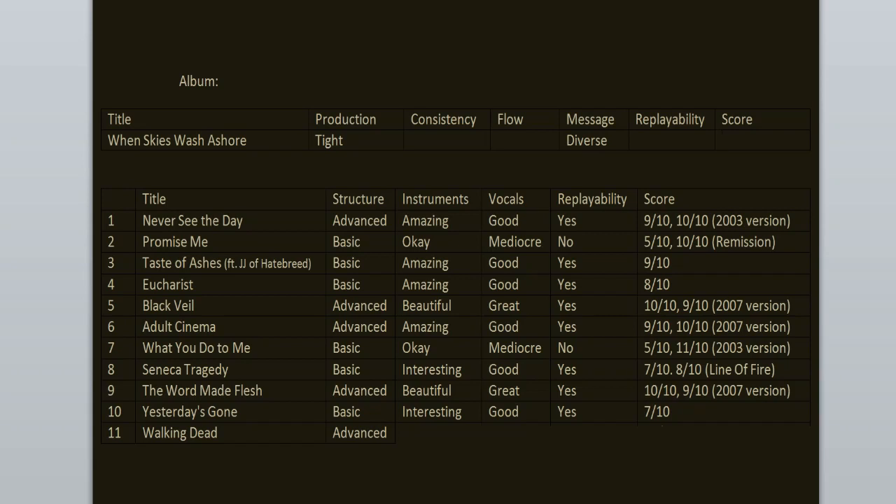
click(724, 140)
text(Good)
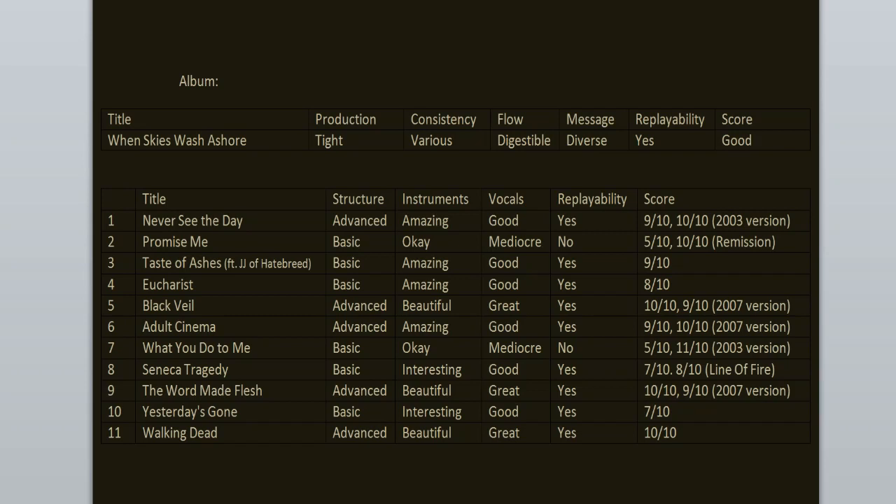
click(751, 140)
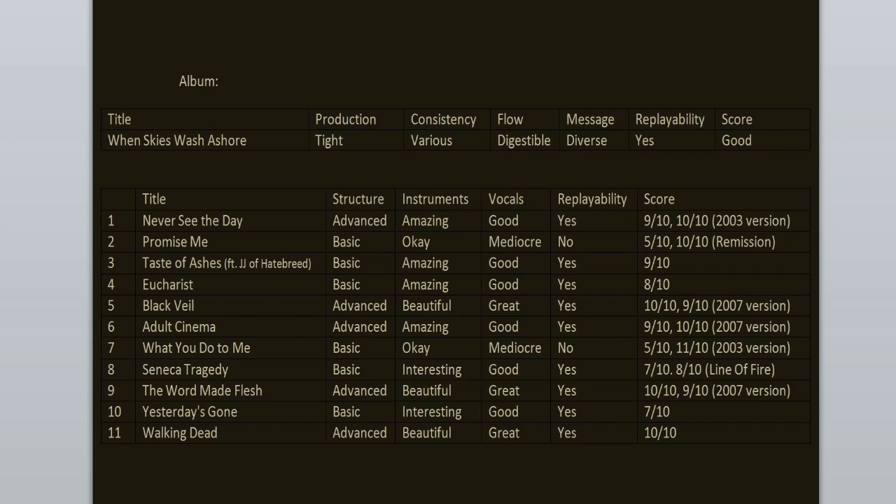
click(750, 140)
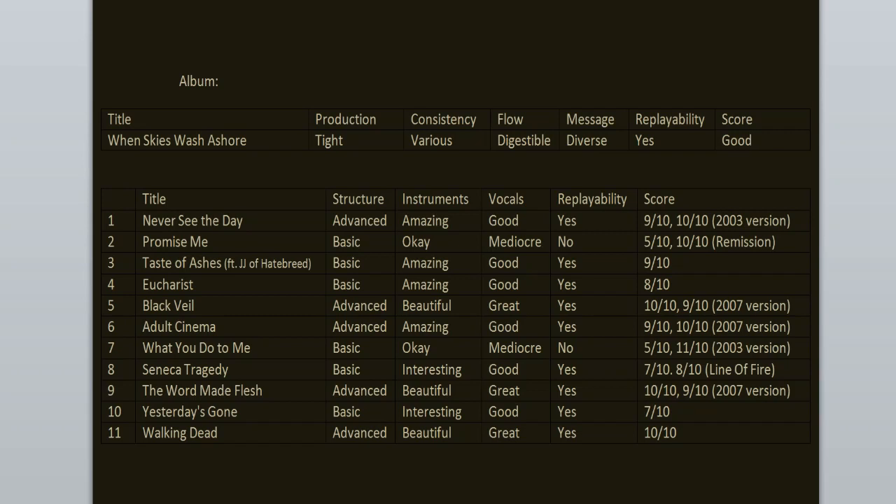
click(748, 140)
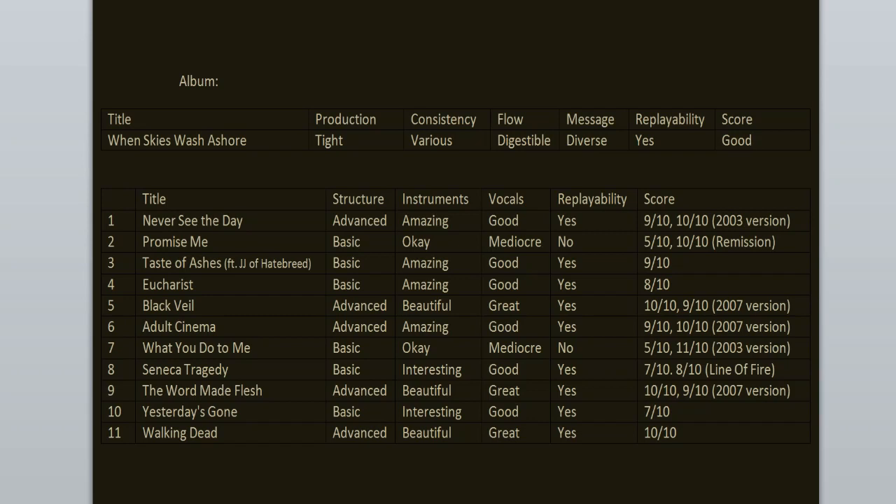
click(749, 139)
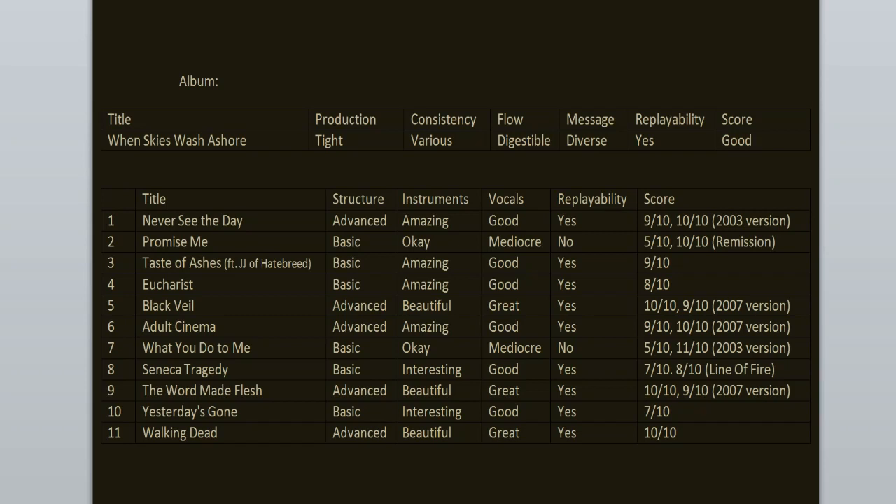
click(752, 140)
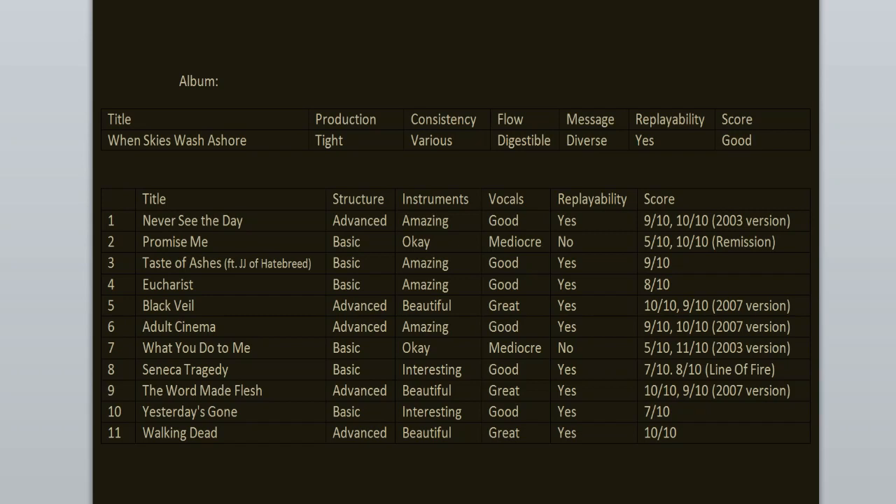
click(750, 140)
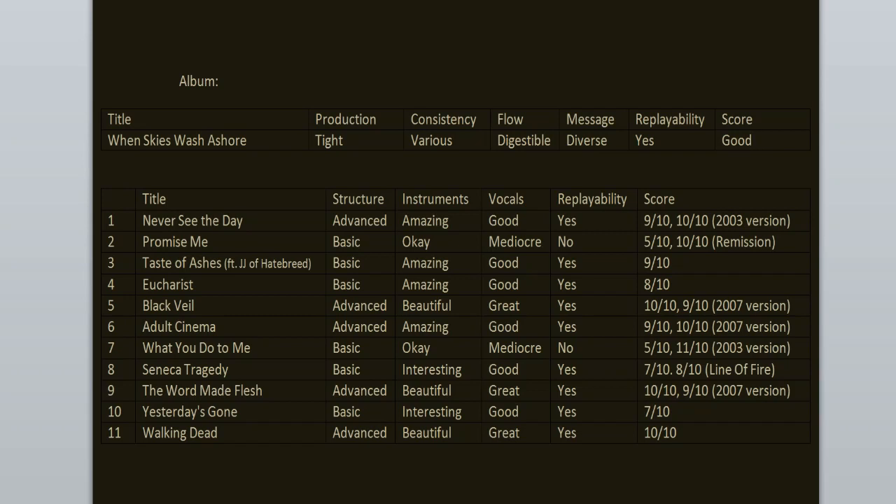
click(749, 140)
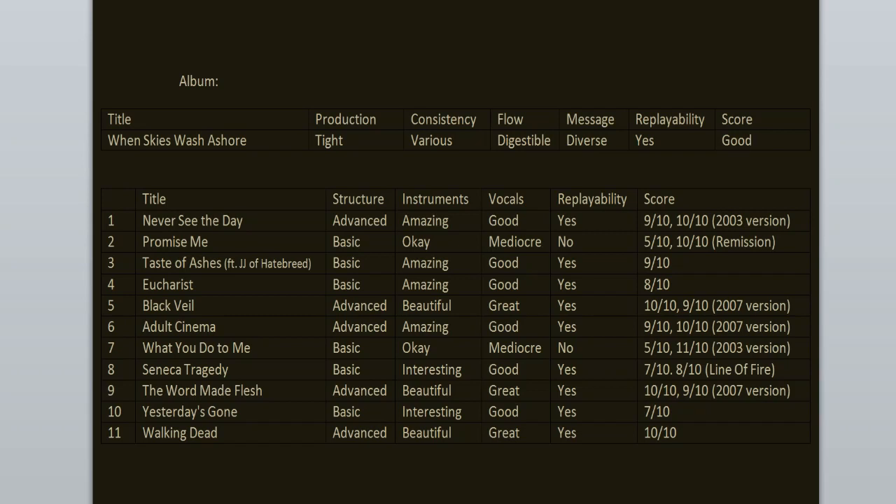
click(735, 140)
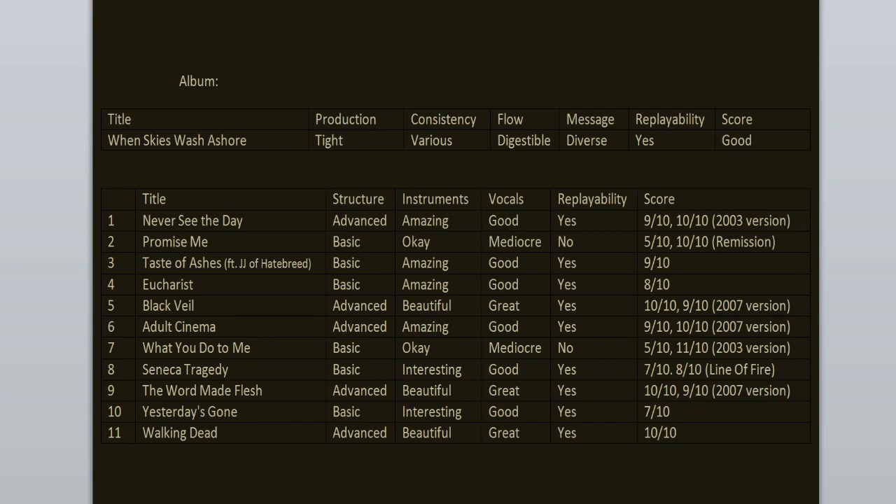
click(749, 140)
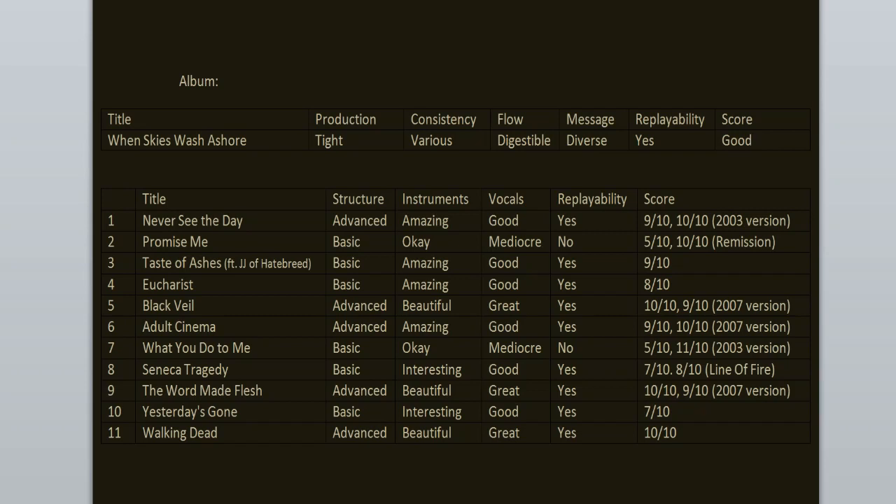
click(749, 140)
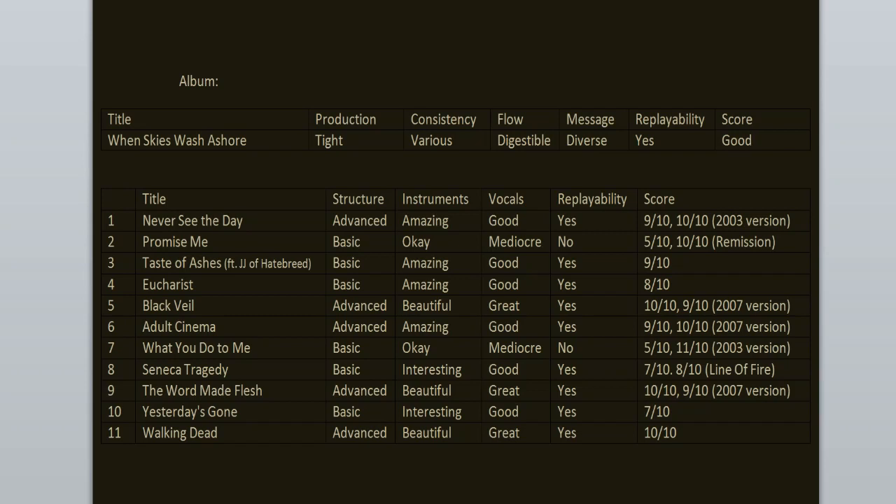
click(750, 140)
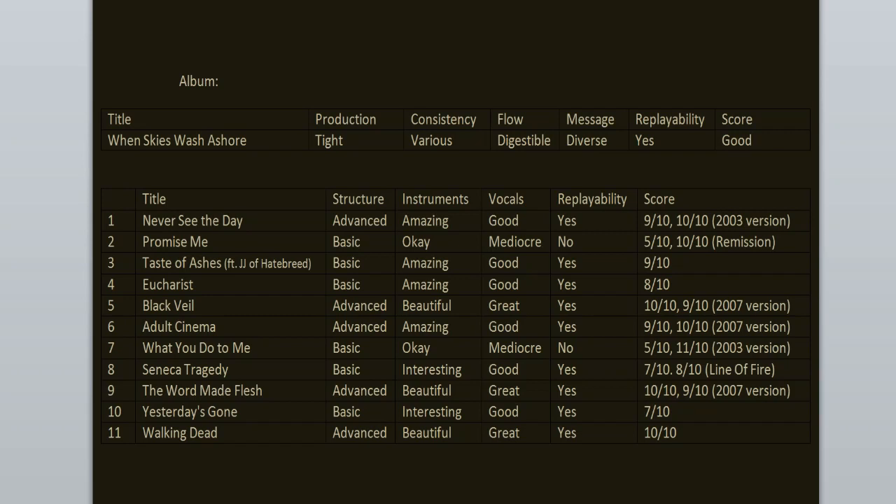
click(750, 140)
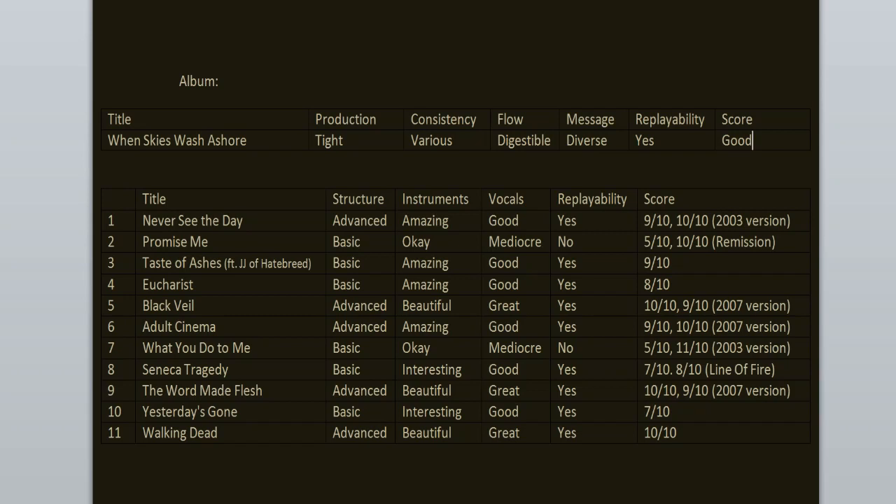